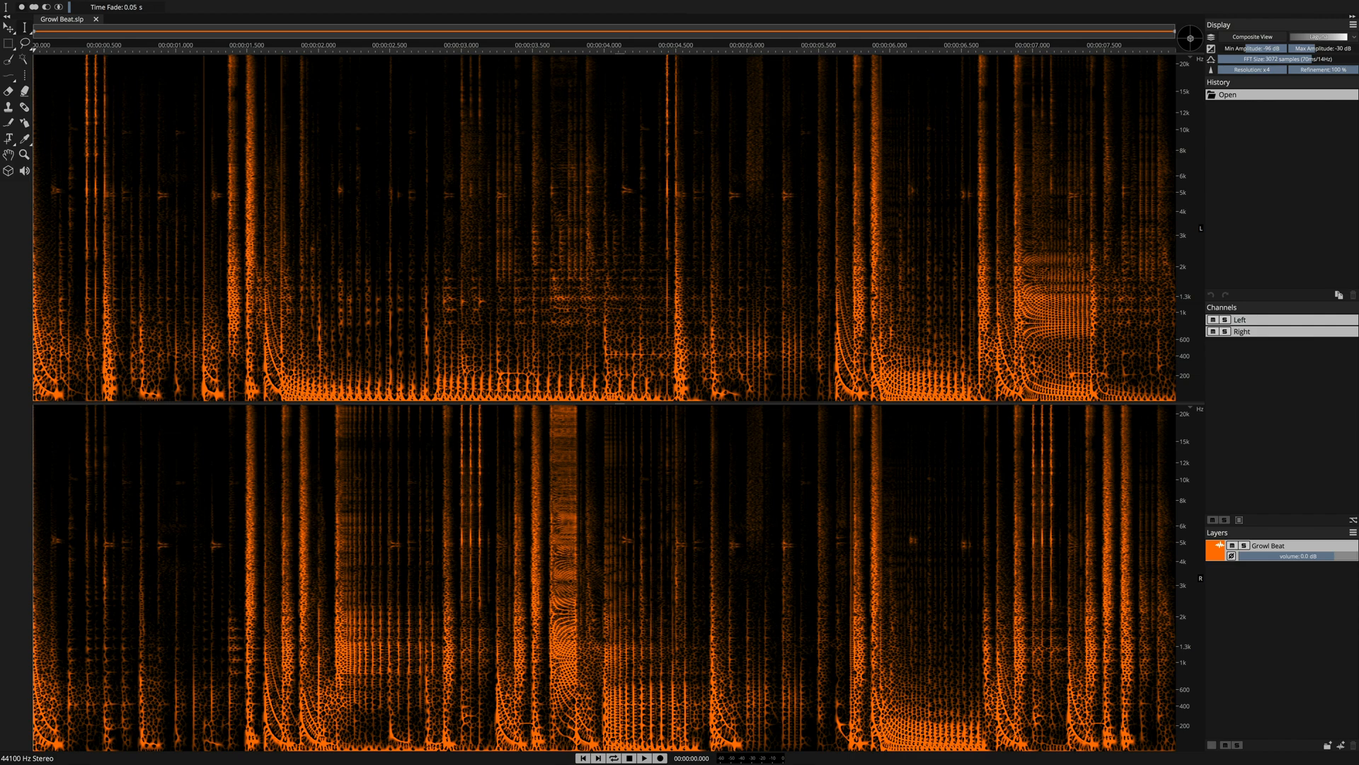
Step: Unmix Growl Beat into Tonal, Transient and Noise layers via Layer > Unmix Components
{"action": "left_click", "coordinate": [644, 757]}
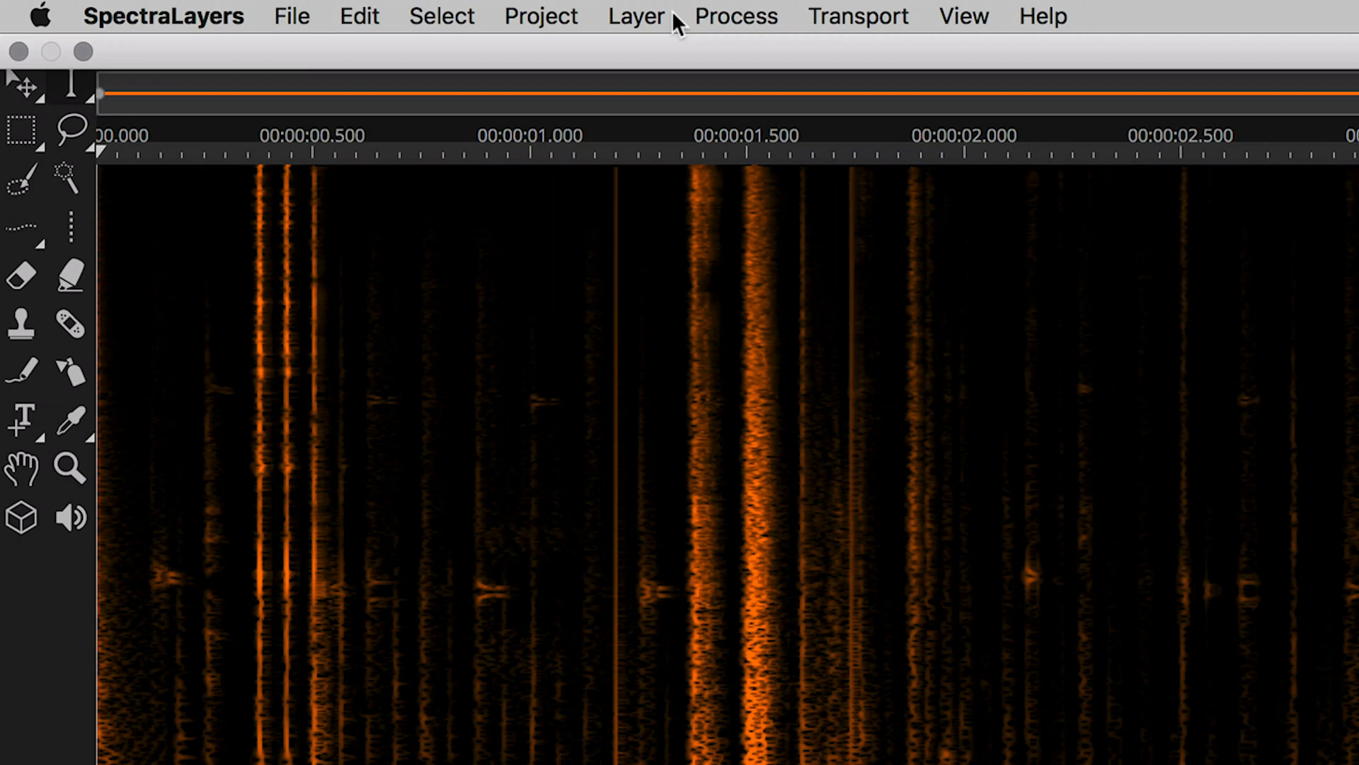
{"action": "left_click", "coordinate": [634, 15]}
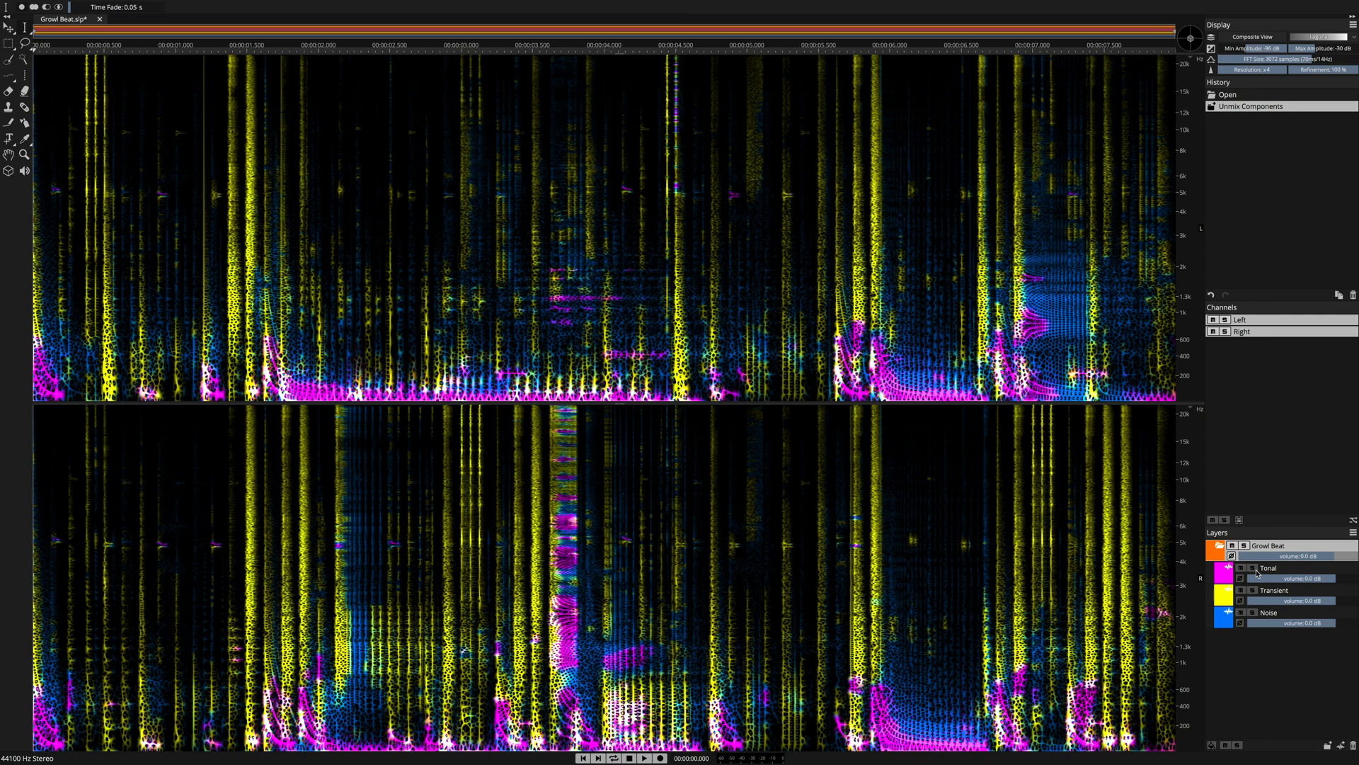
Step: Solo the Tonal layer and play it back on its own
{"action": "left_click", "coordinate": [1253, 567]}
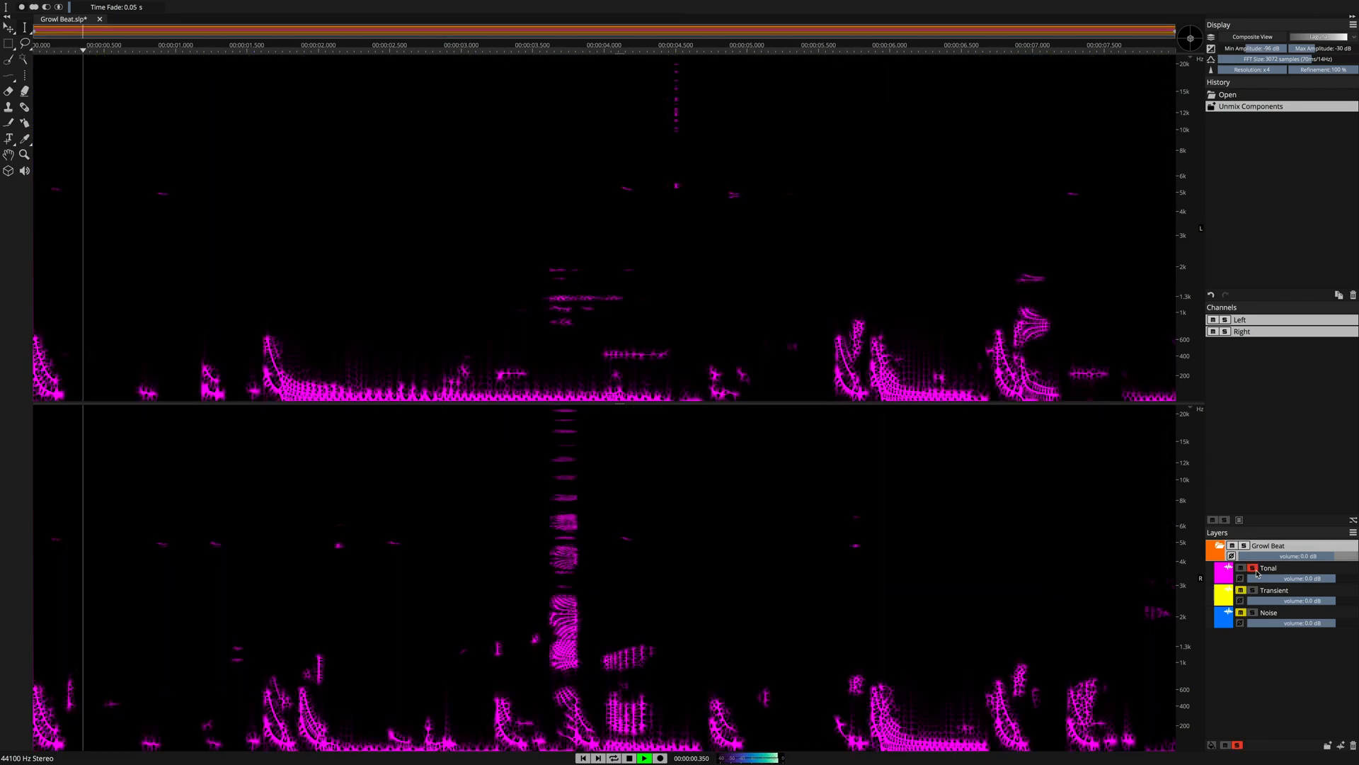
{"action": "left_click", "coordinate": [364, 45]}
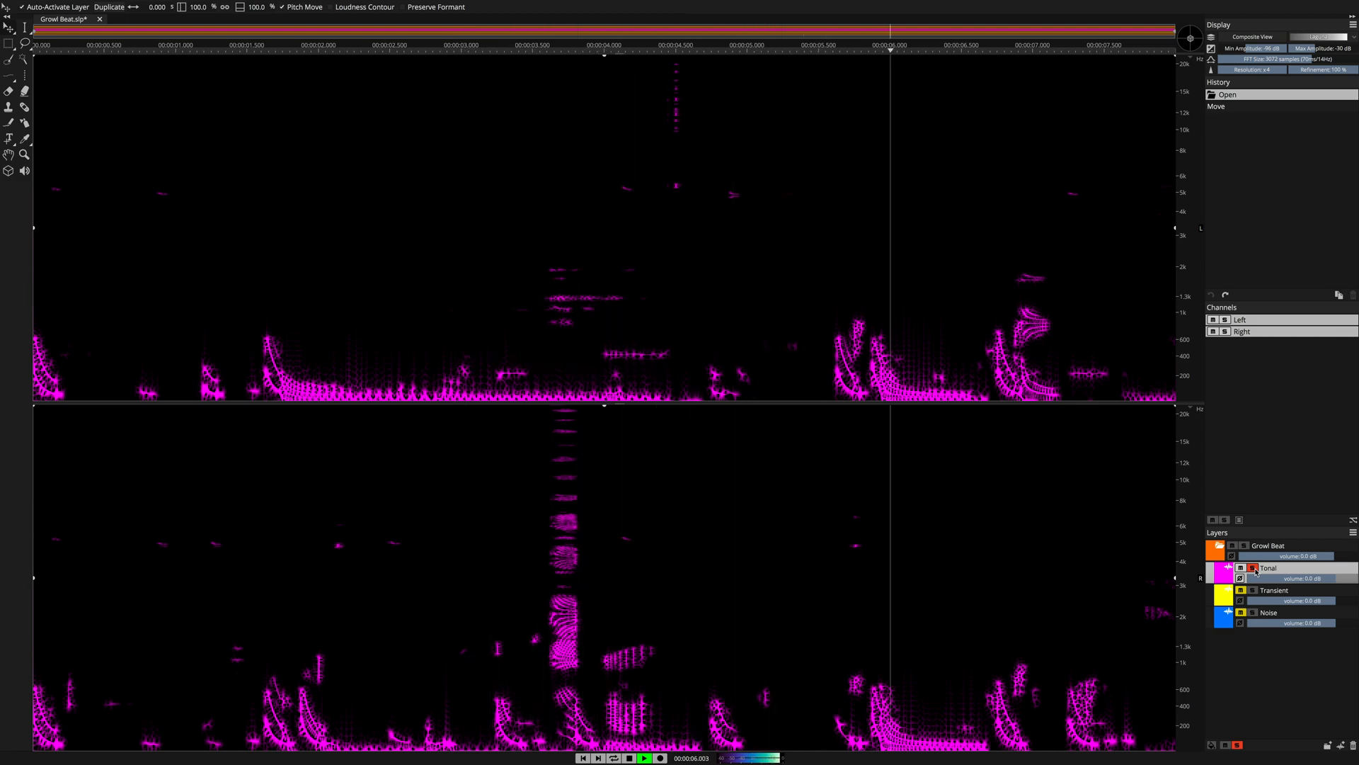
Step: Shift the Tonal layer up in pitch and play the full three-layer mix
{"action": "left_click", "coordinate": [1240, 568]}
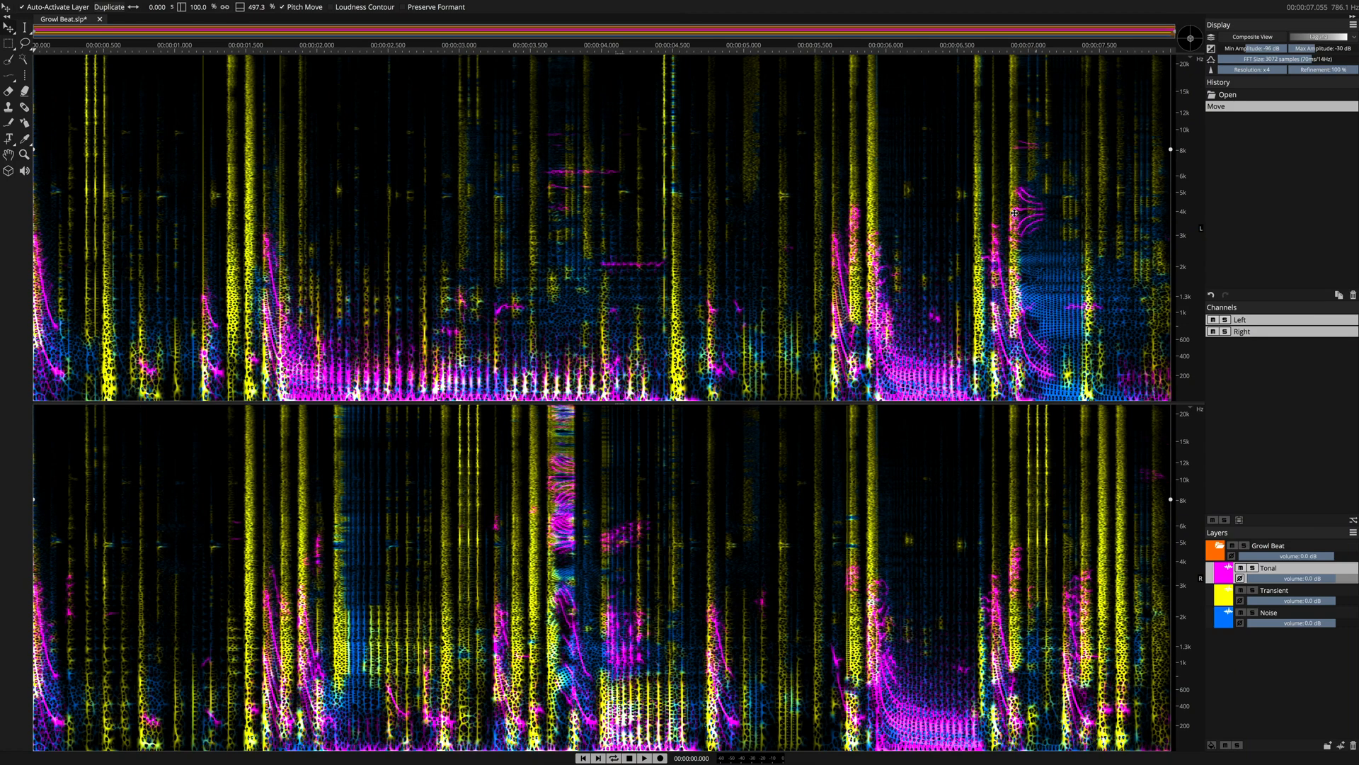
{"action": "left_click", "coordinate": [644, 757]}
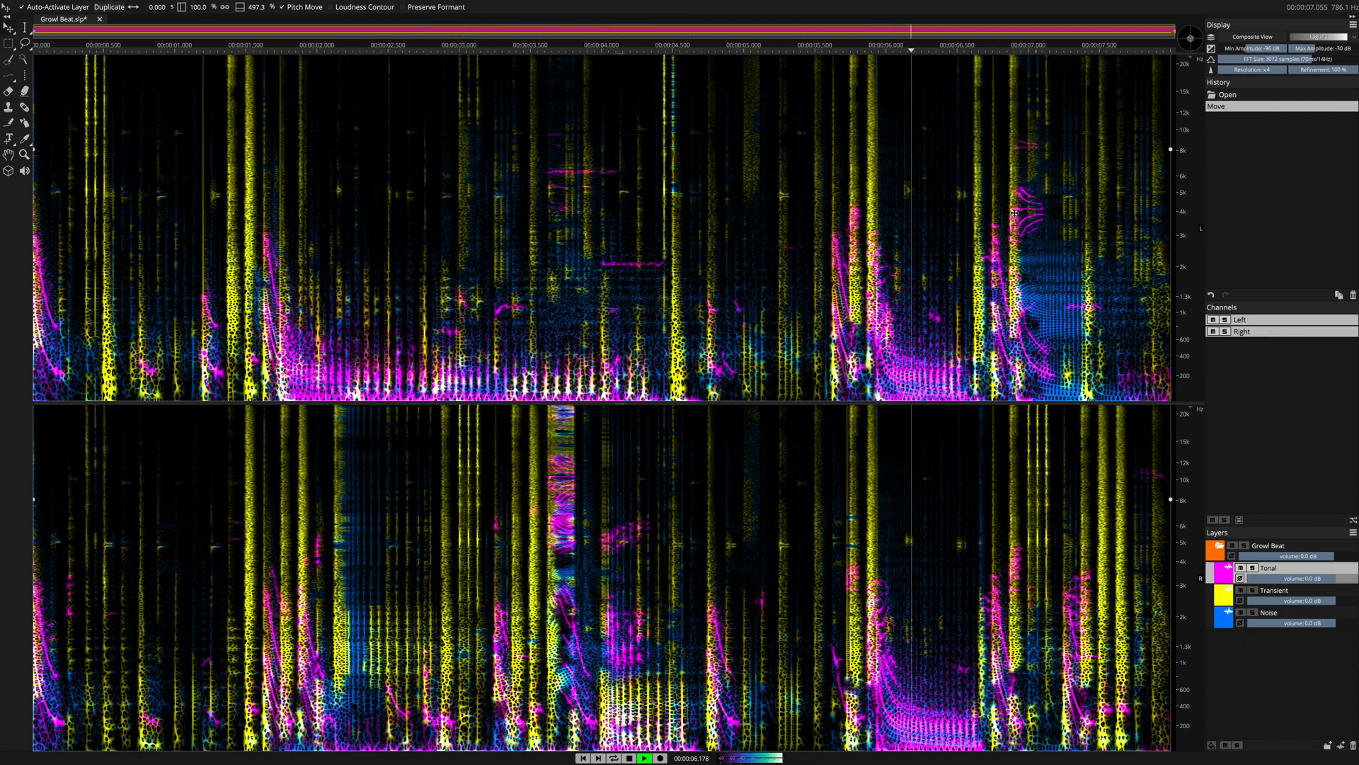
{"action": "left_click", "coordinate": [660, 758]}
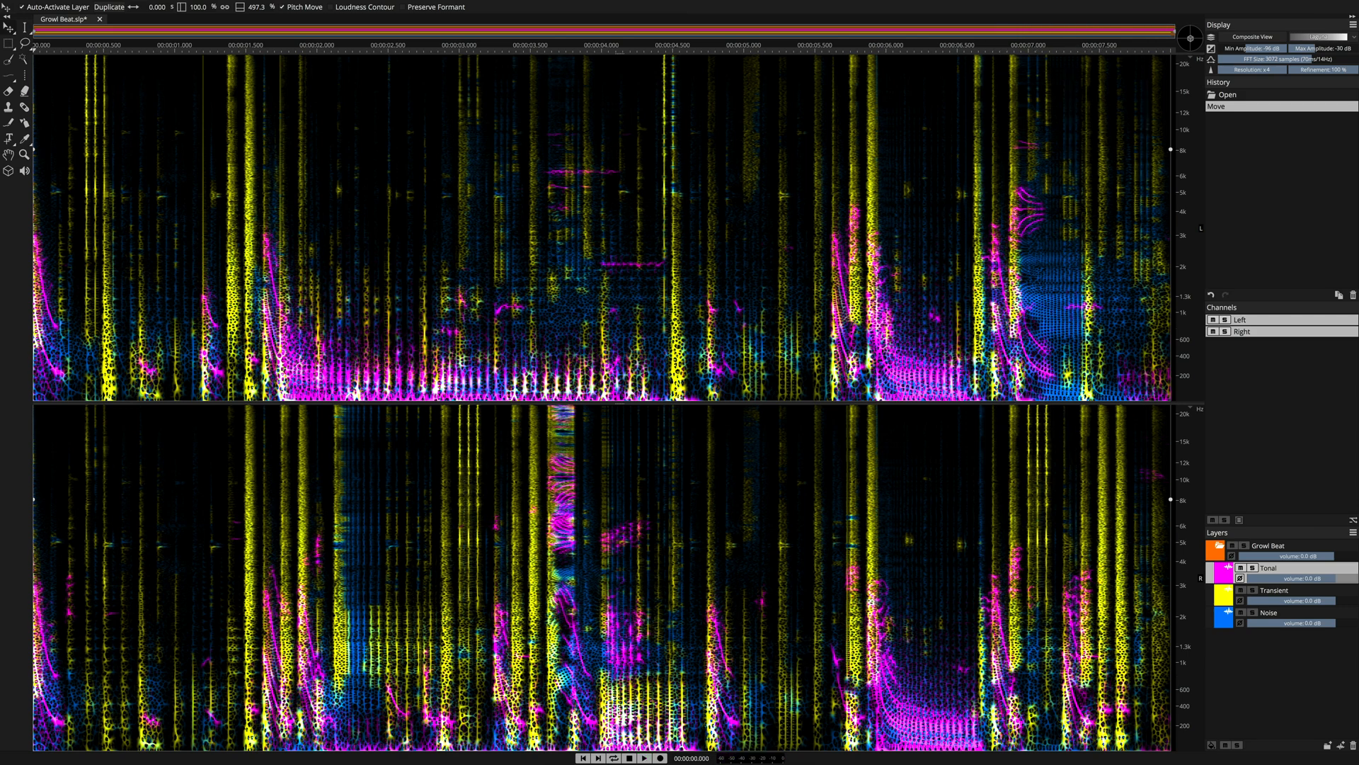